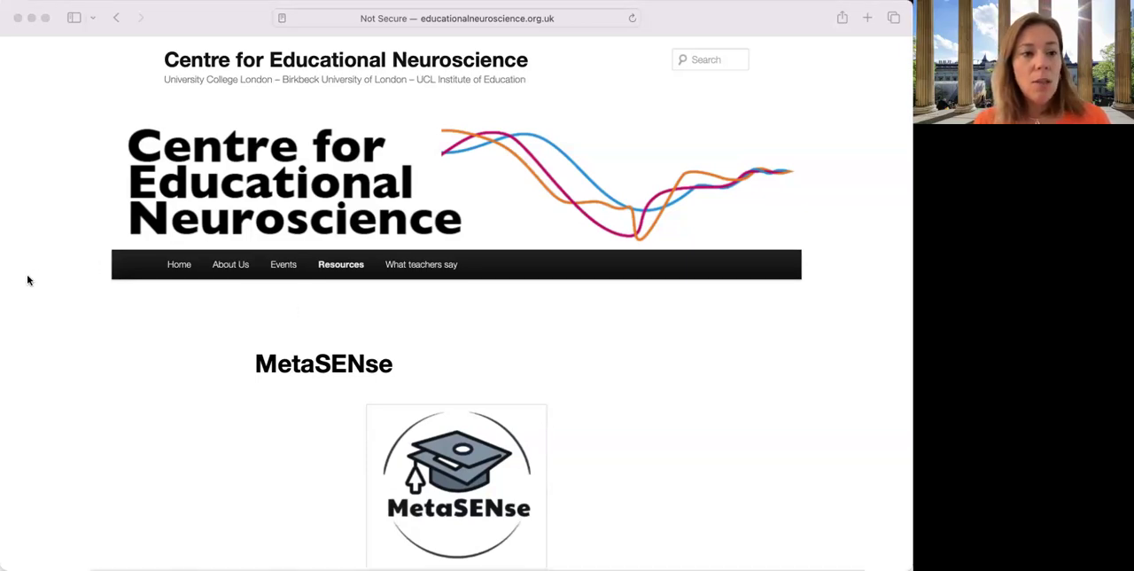
# Scroll the MetaSENse page down to the bulleted report, infographic and team links
pyautogui.click(340, 264)
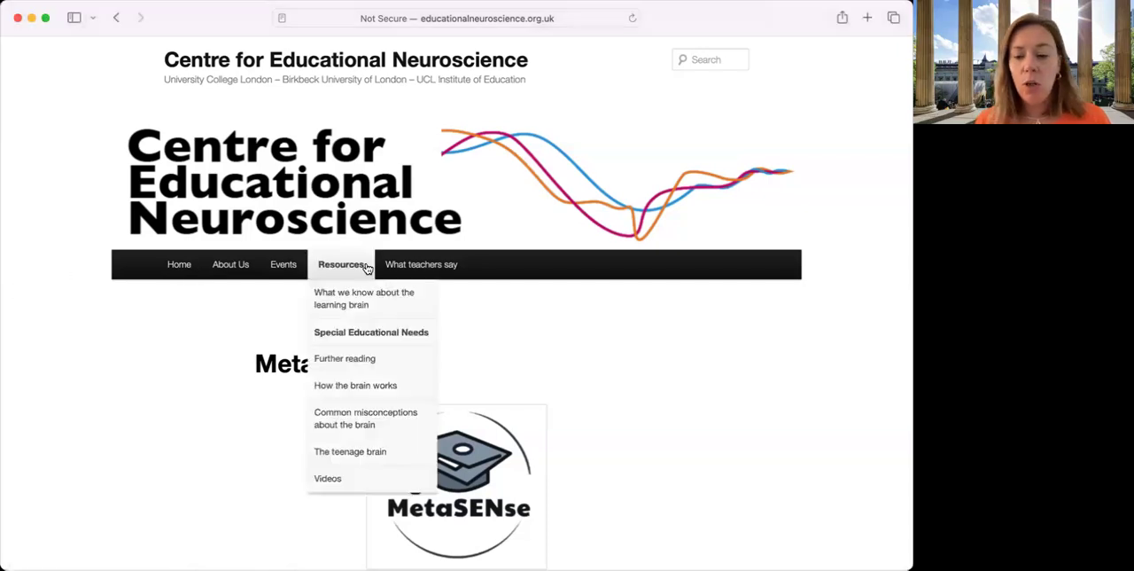
pyautogui.scroll(-3)
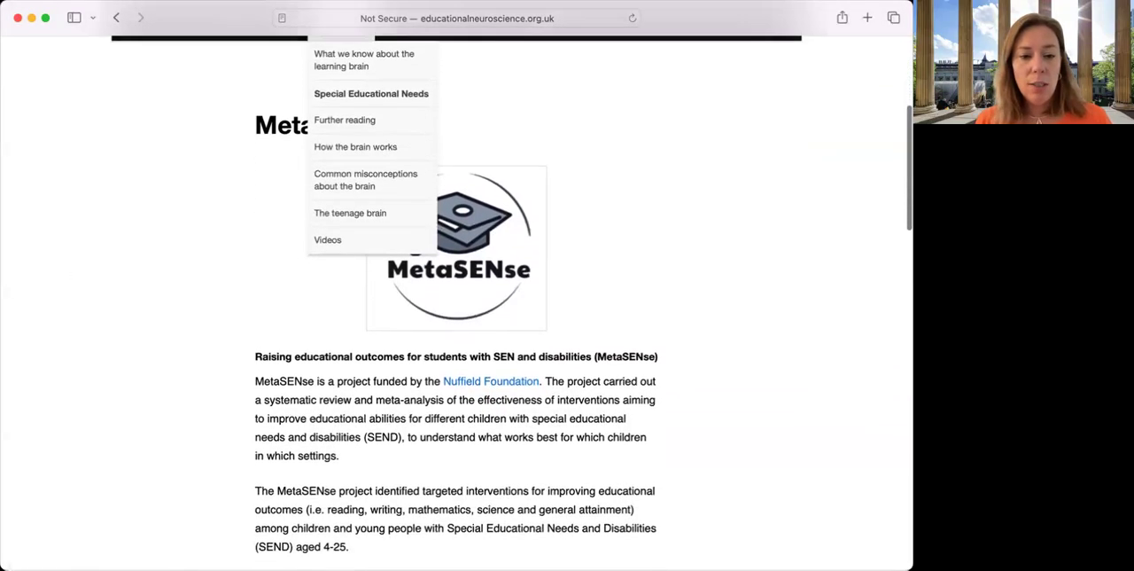
pyautogui.scroll(-3)
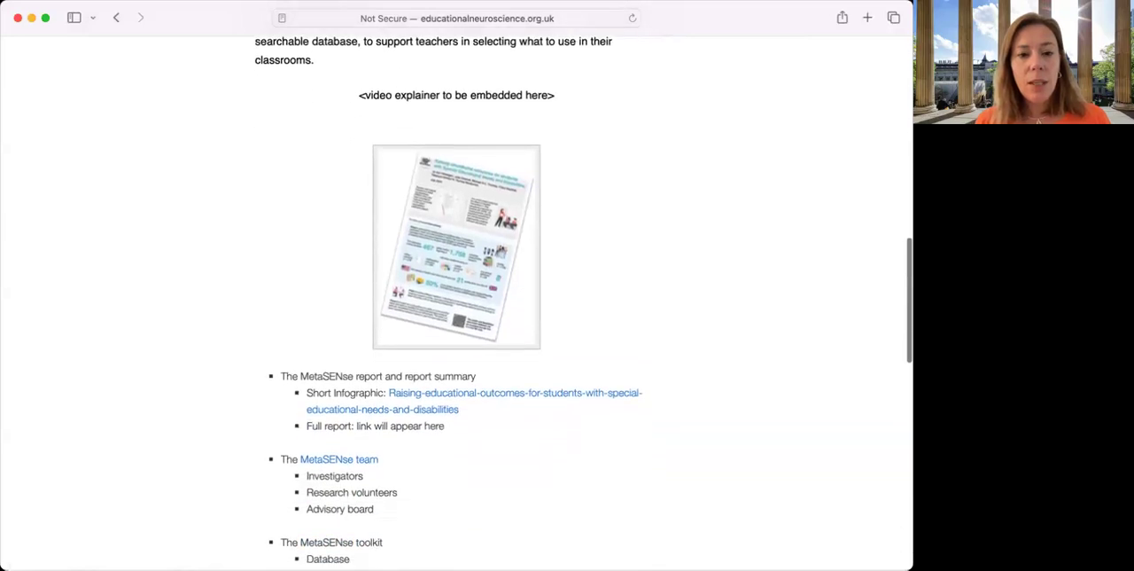
# Scroll further so the MetaSENse toolkit section with database links and toolkit image is visible
pyautogui.scroll(-3)
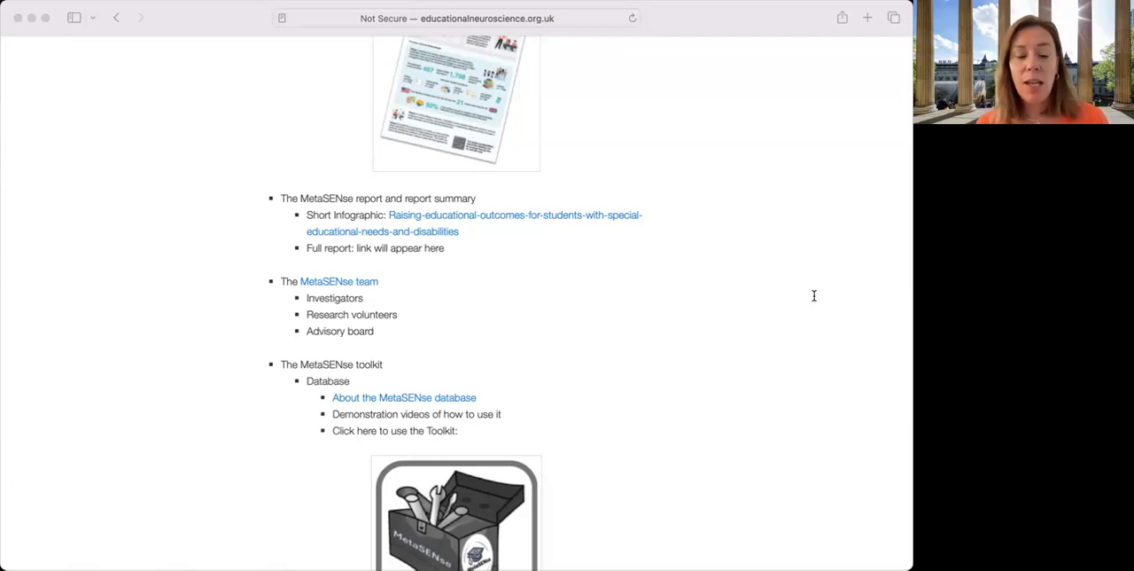
pyautogui.moveTo(28, 344)
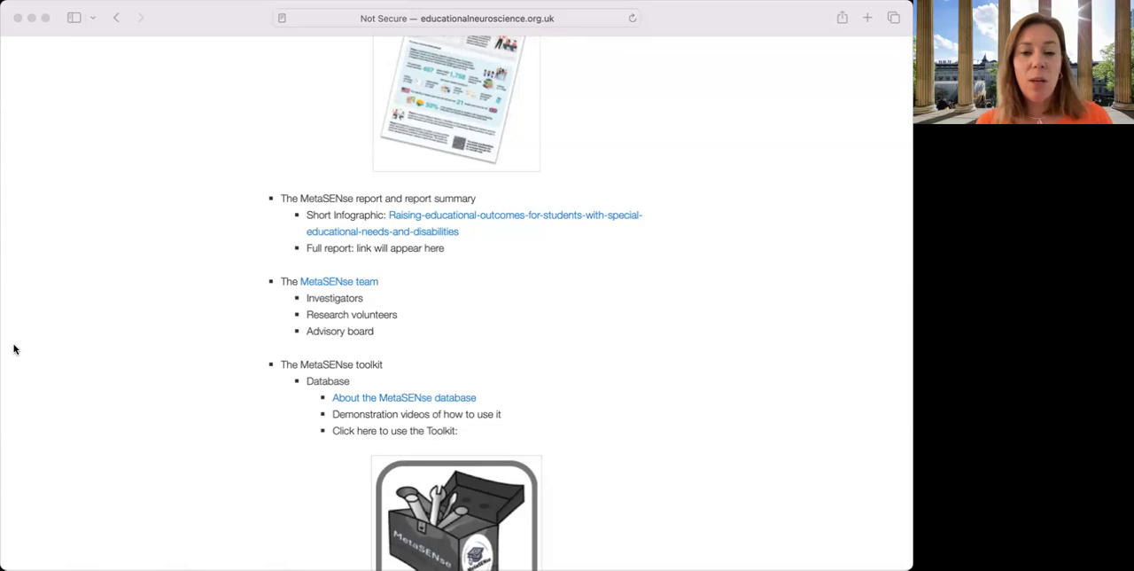
pyautogui.moveTo(471, 501)
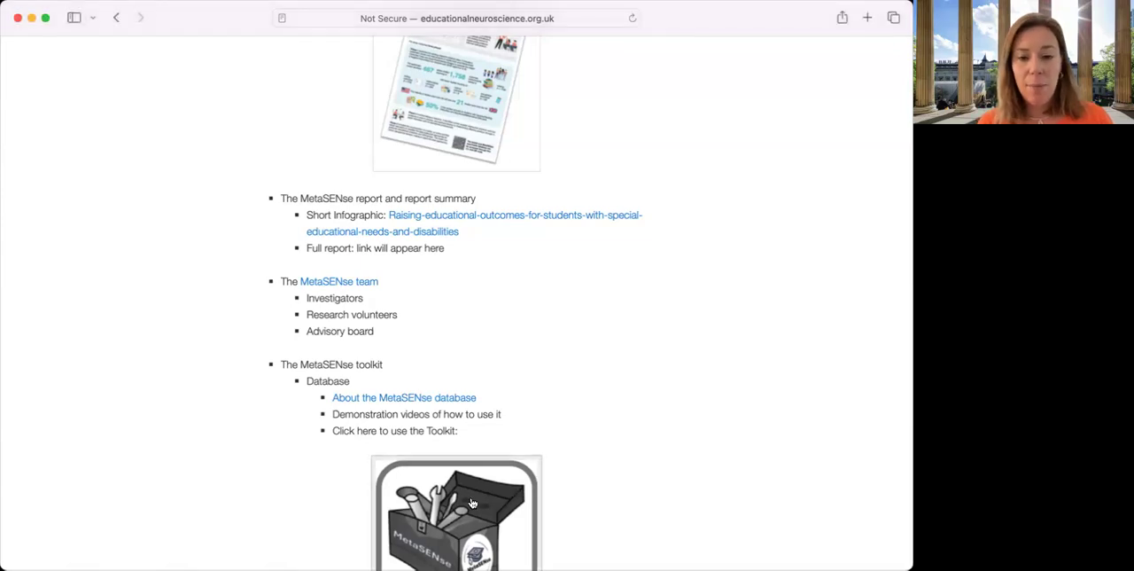